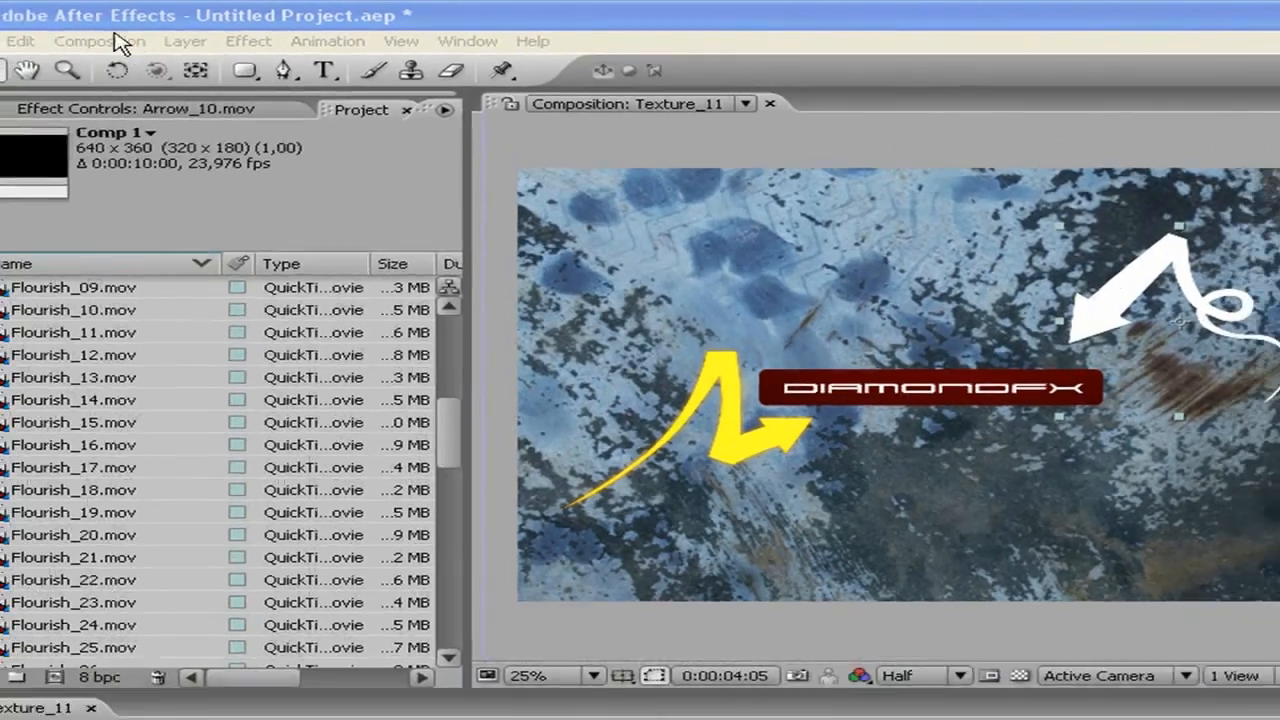
- Create Comp 2 at 640×360, 23.976 fps, 10 seconds long
left_click(105, 42)
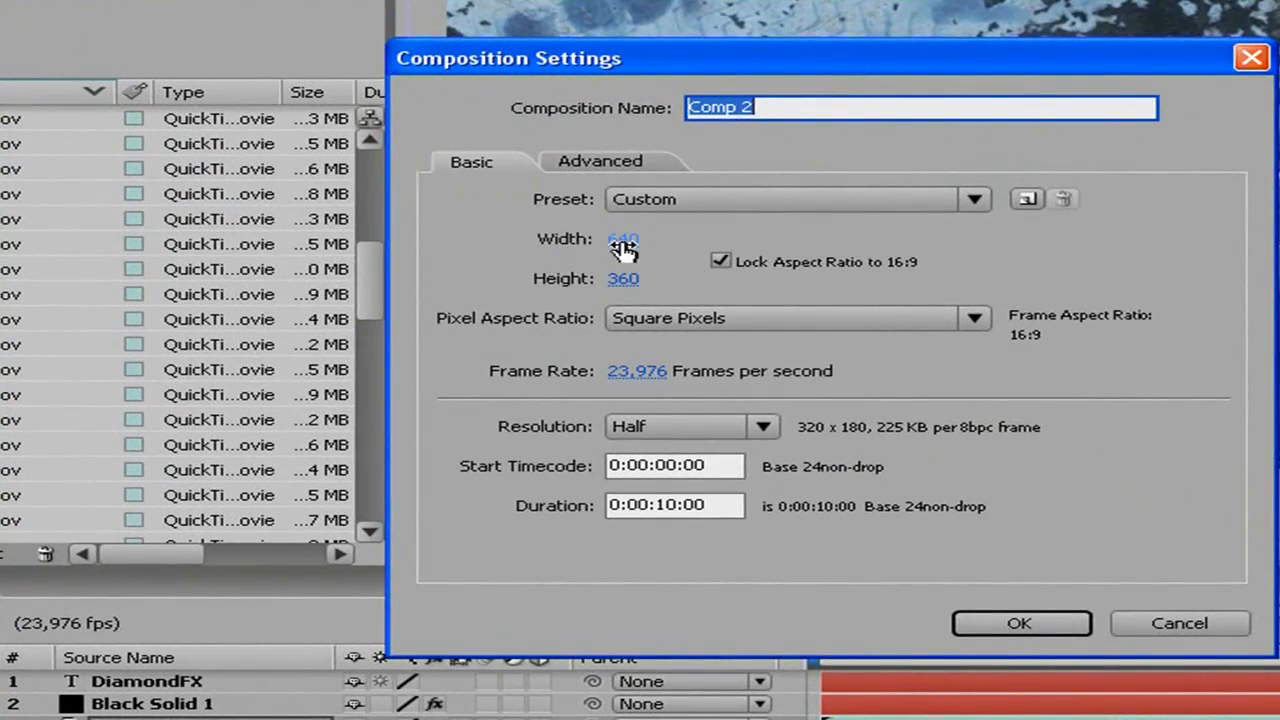
mouse_move(760, 517)
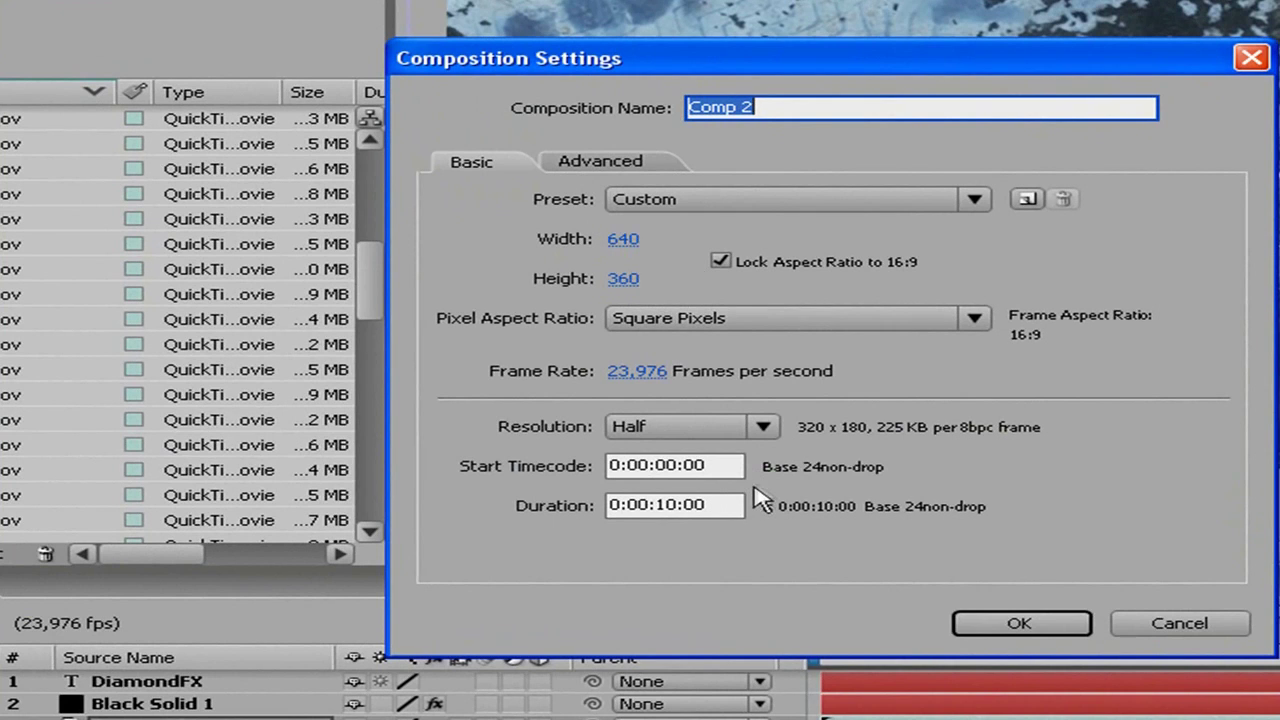
left_click(1020, 622)
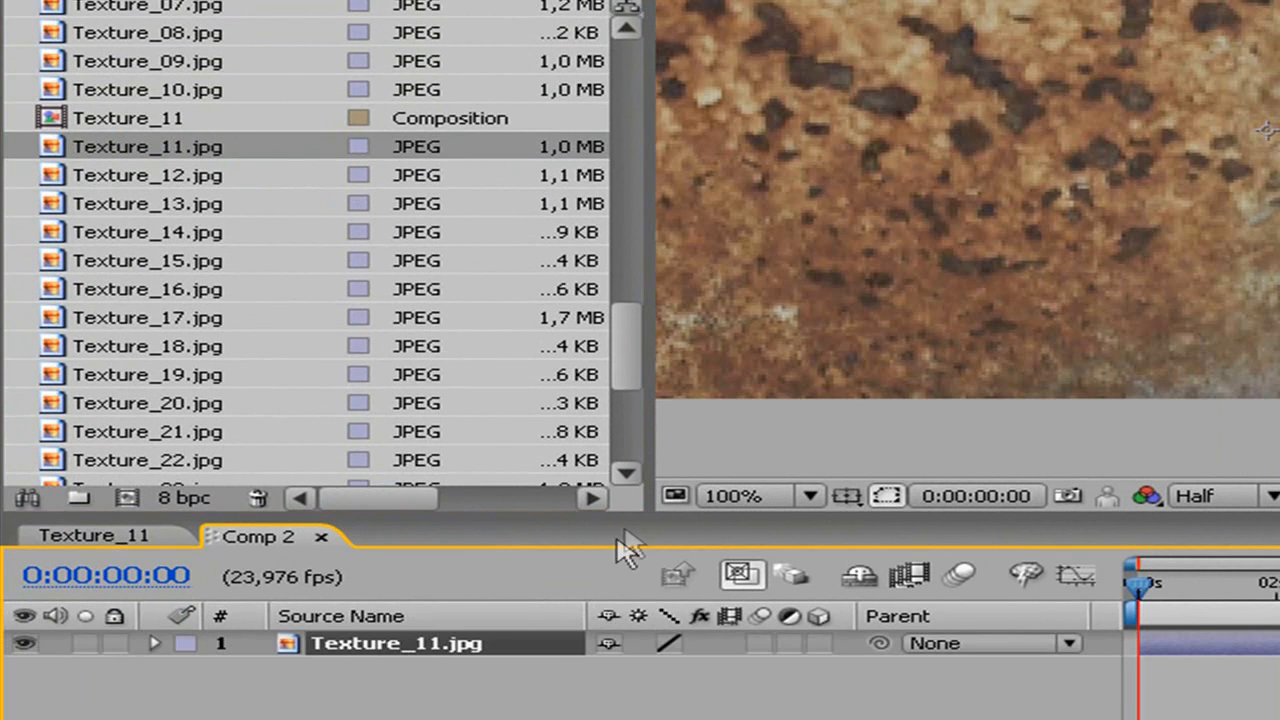
- Replace the texture layer with Texture_14.jpg and enlarge the composition viewer
left_click_drag(625, 245, 380, 245)
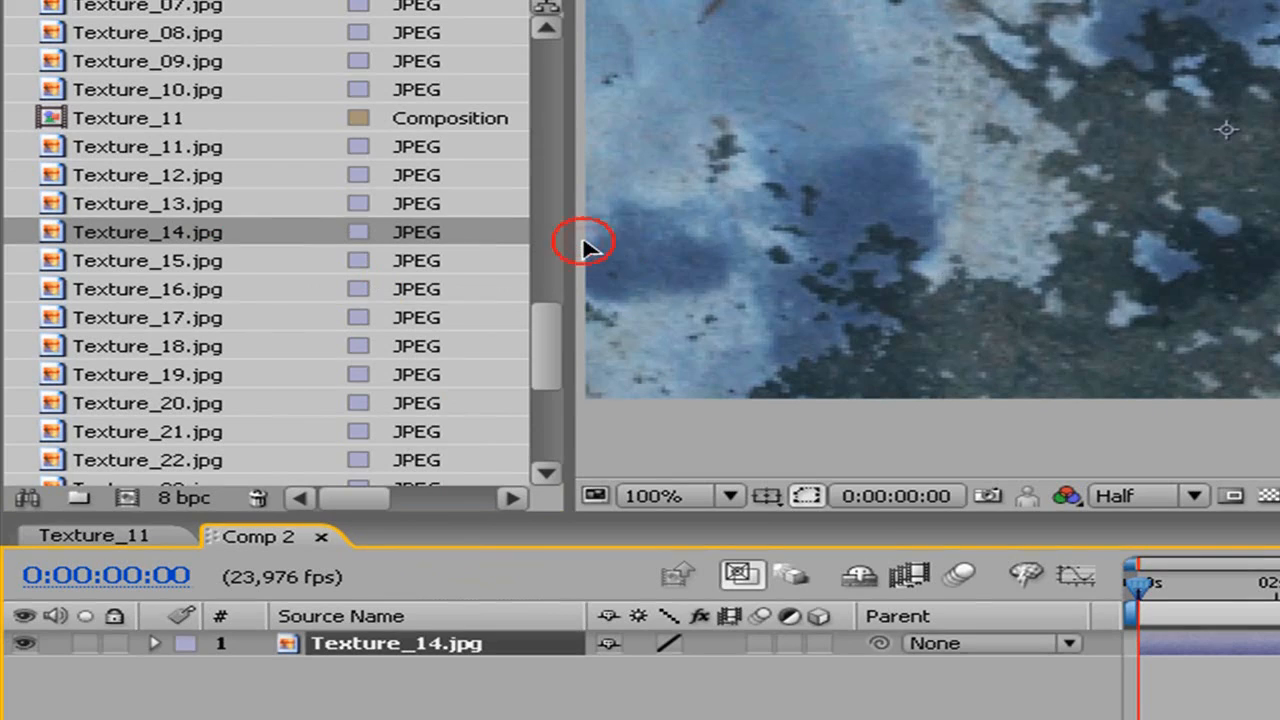
left_click_drag(585, 245, 75, 235)
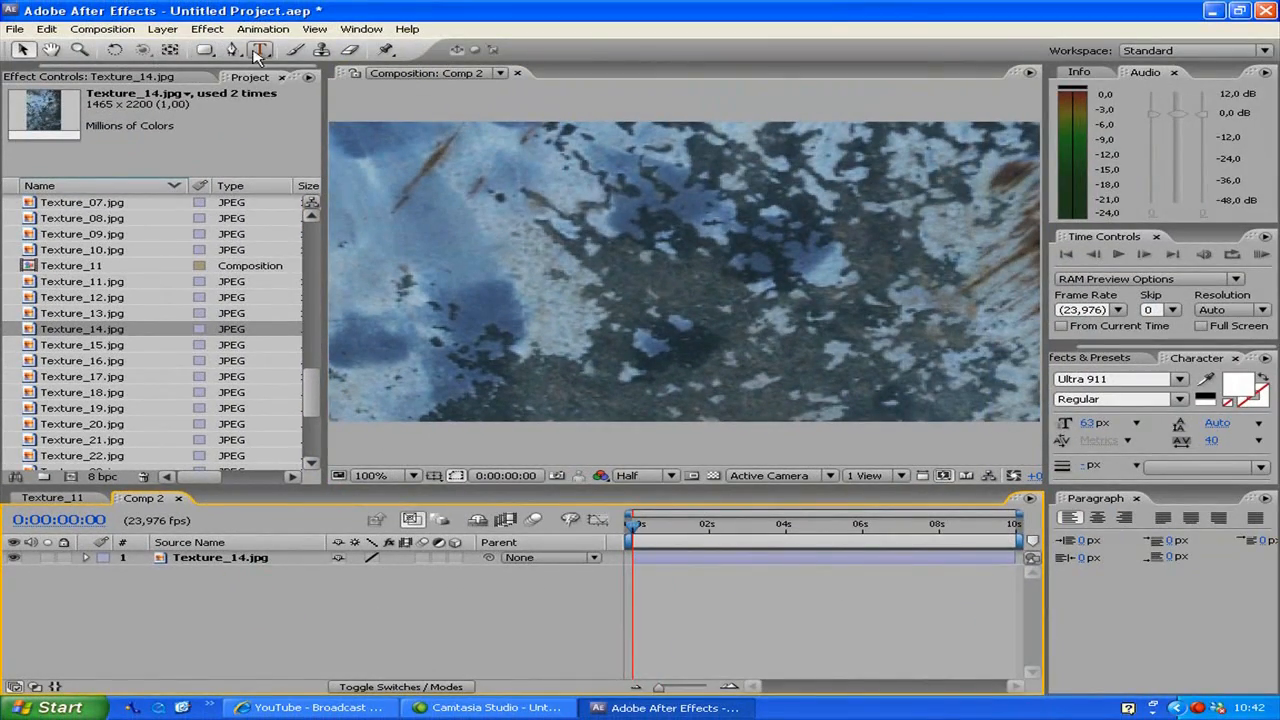
- Add a white DIAMONDFX text layer with the Horizontal Type tool
left_click(264, 50)
type("DiamondFX")
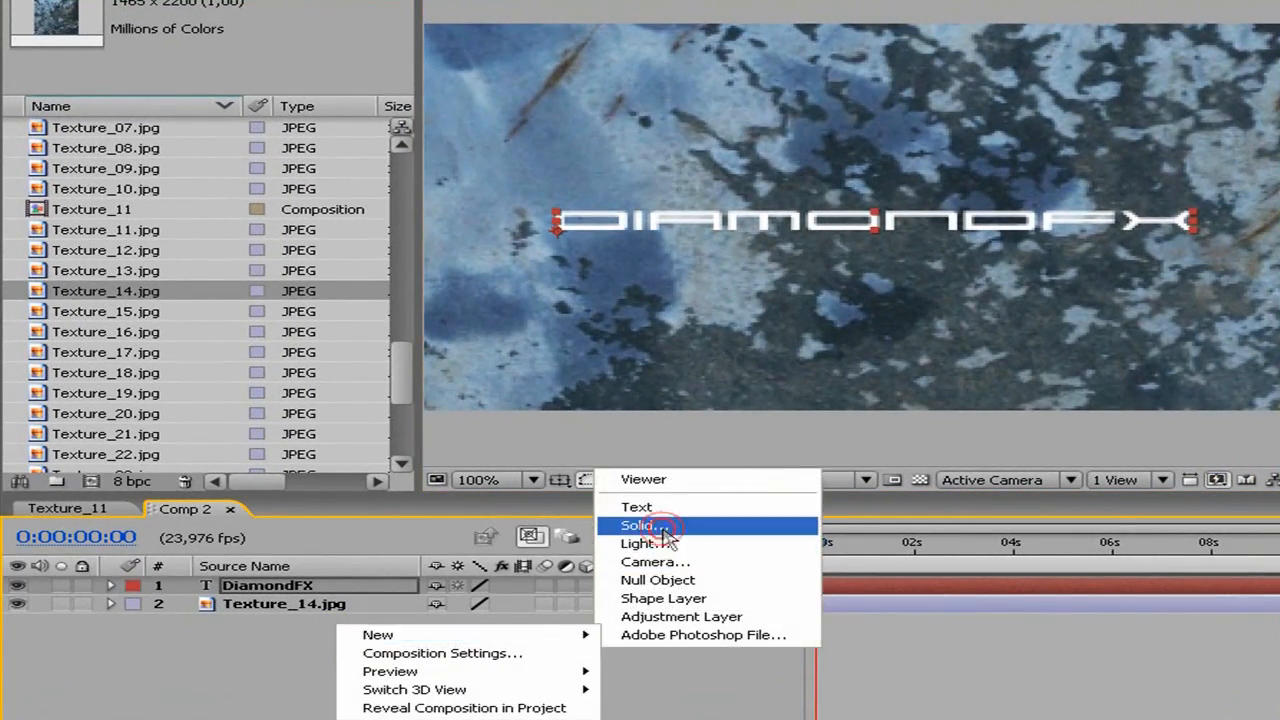
- Add a black solid, Black Solid 2, below the DIAMONDFX title
left_click(636, 525)
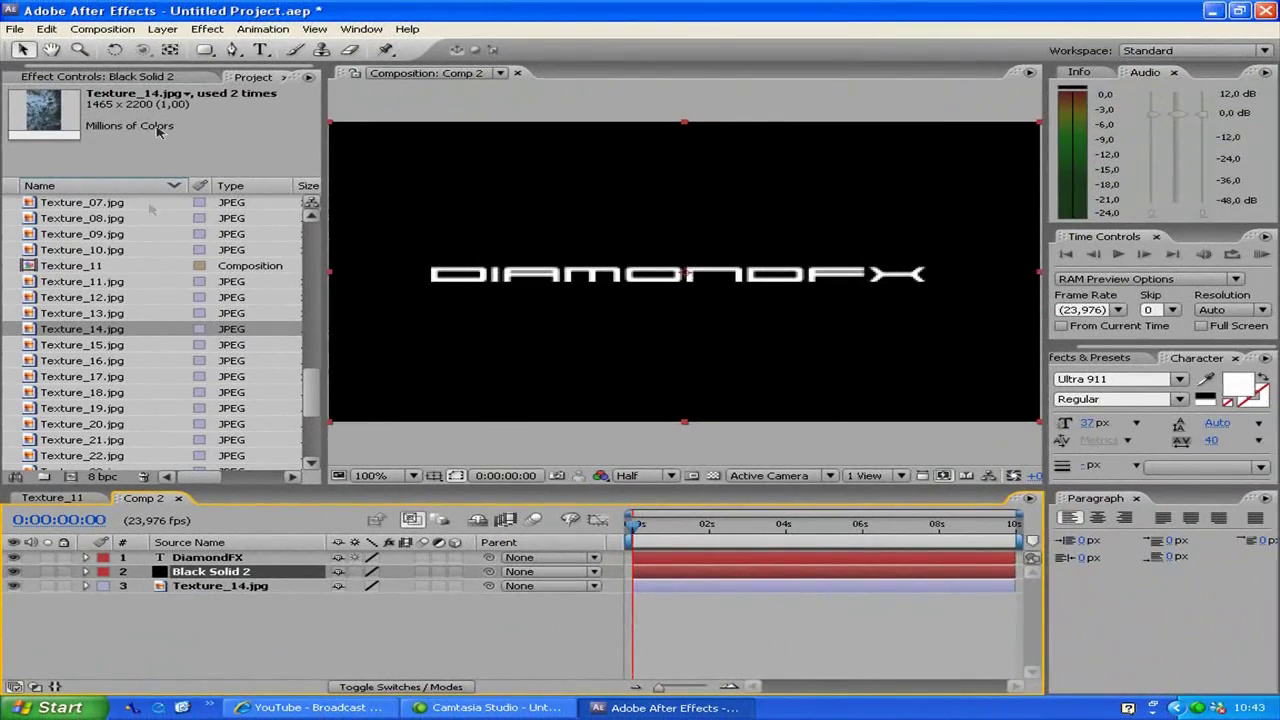
left_click(205, 52)
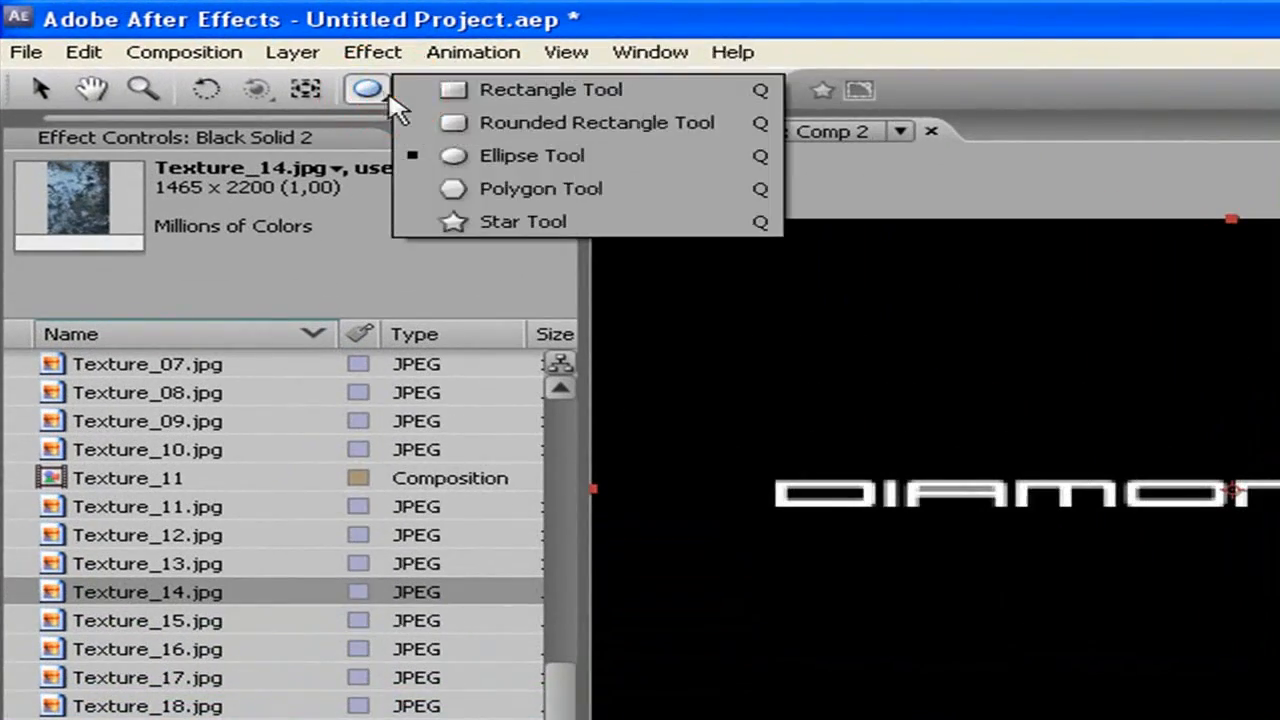
- Mask Black Solid 2 into a feathered rounded rectangle behind DIAMONDFX
left_click(490, 89)
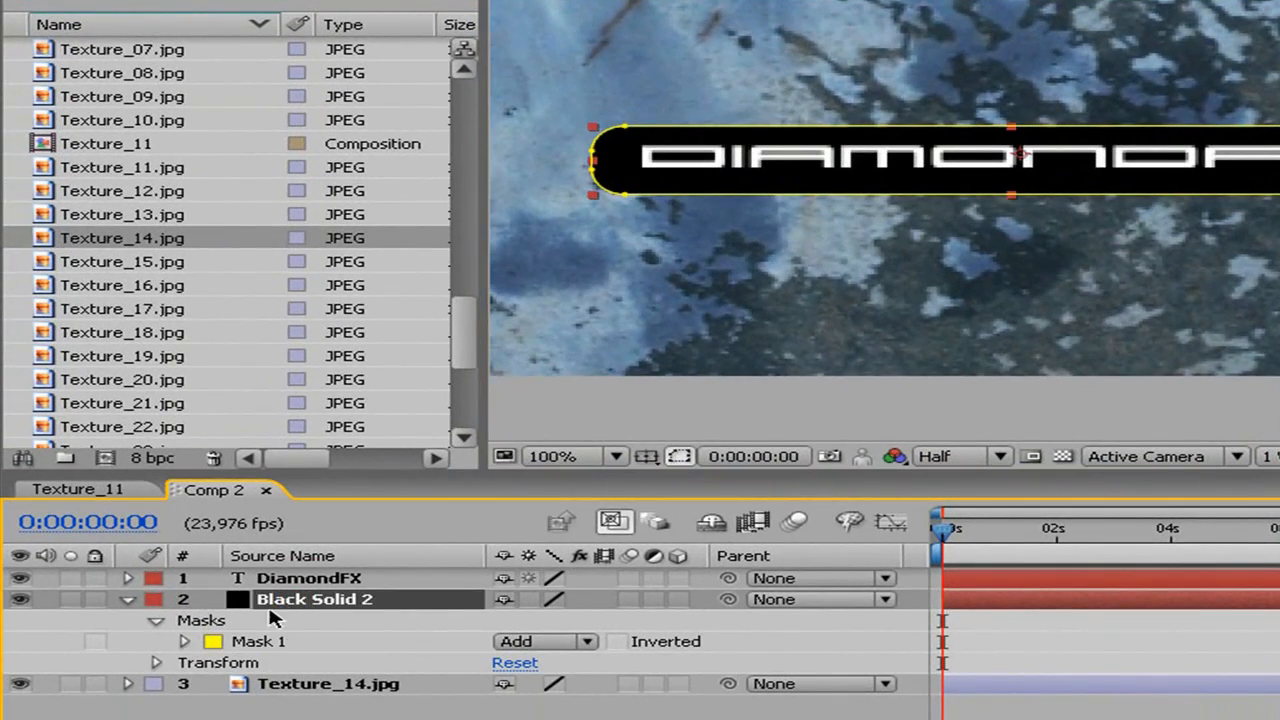
left_click(210, 640)
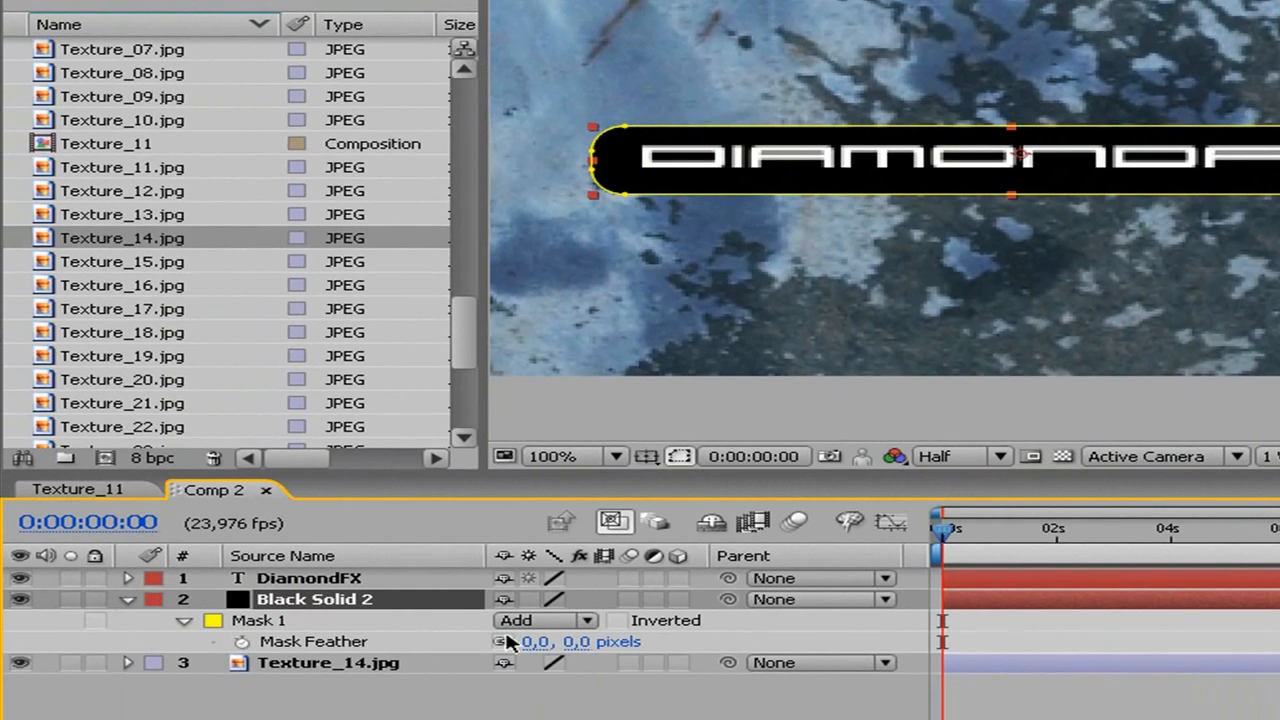
left_click_drag(536, 641, 590, 641)
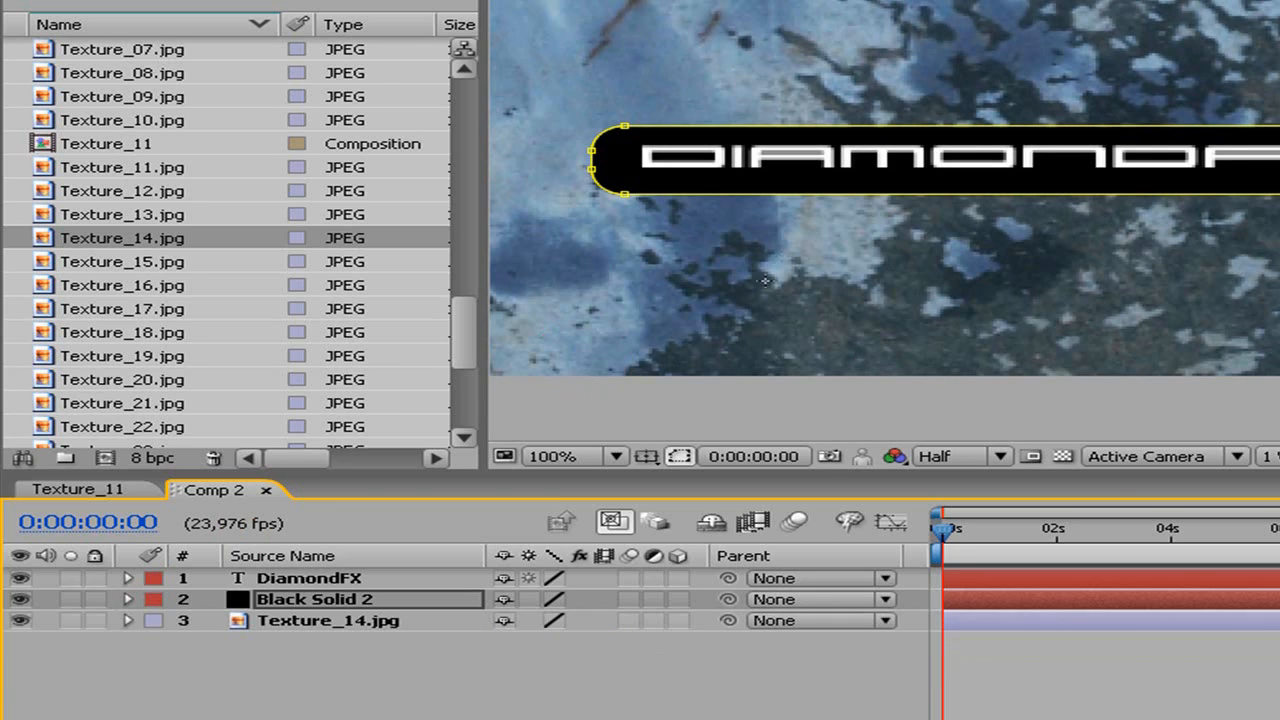
left_click(315, 621)
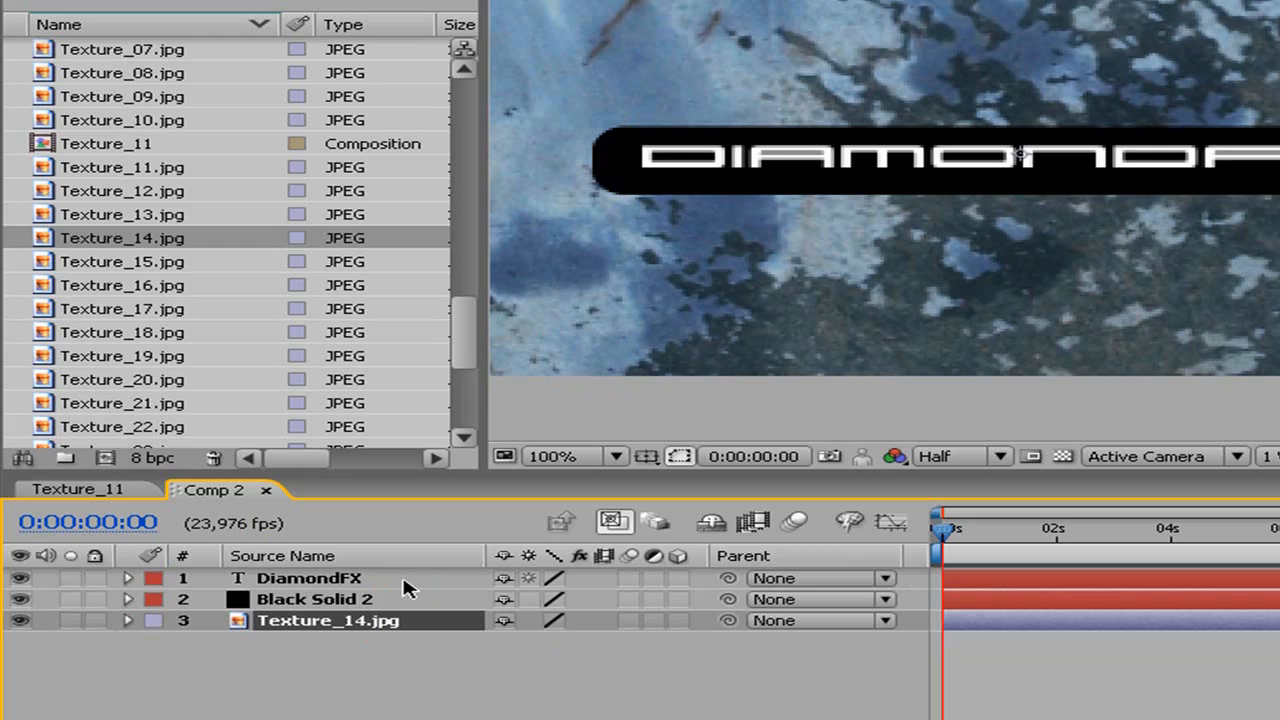
mouse_move(55, 48)
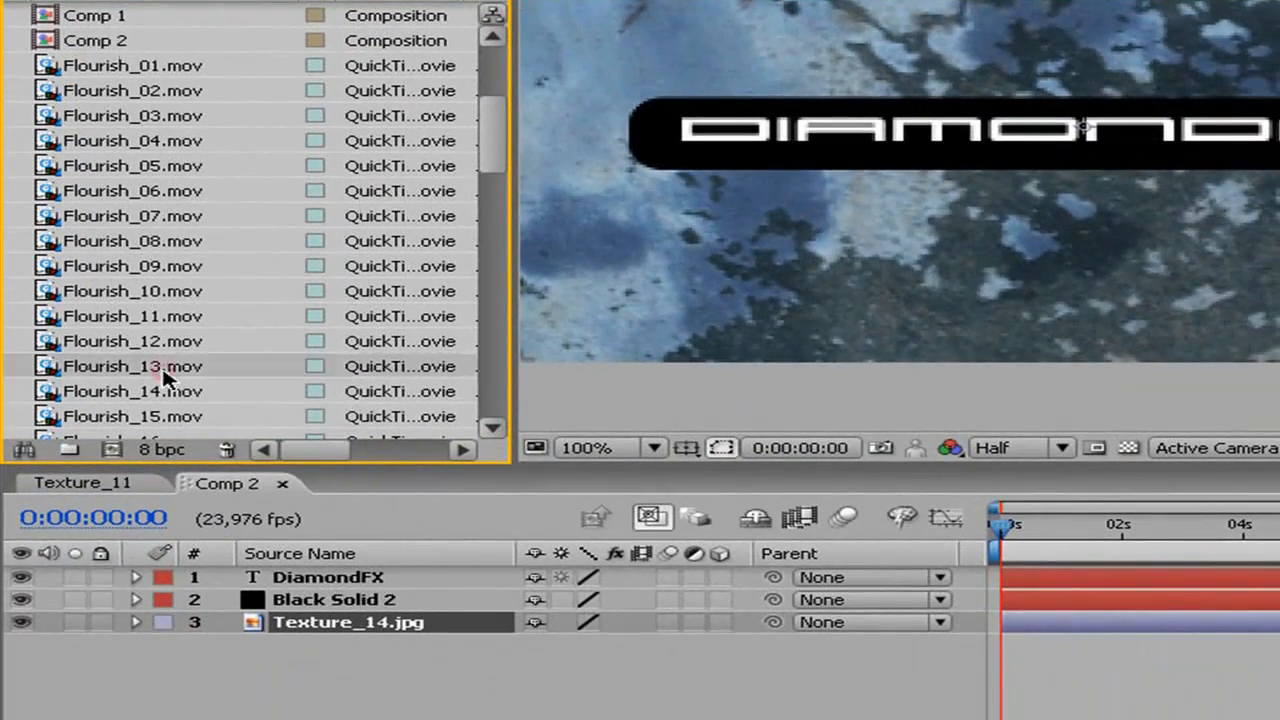
- Add Flourish_13.mov above the texture, scale it to 14%, and move it right
left_click_drag(130, 365, 350, 622)
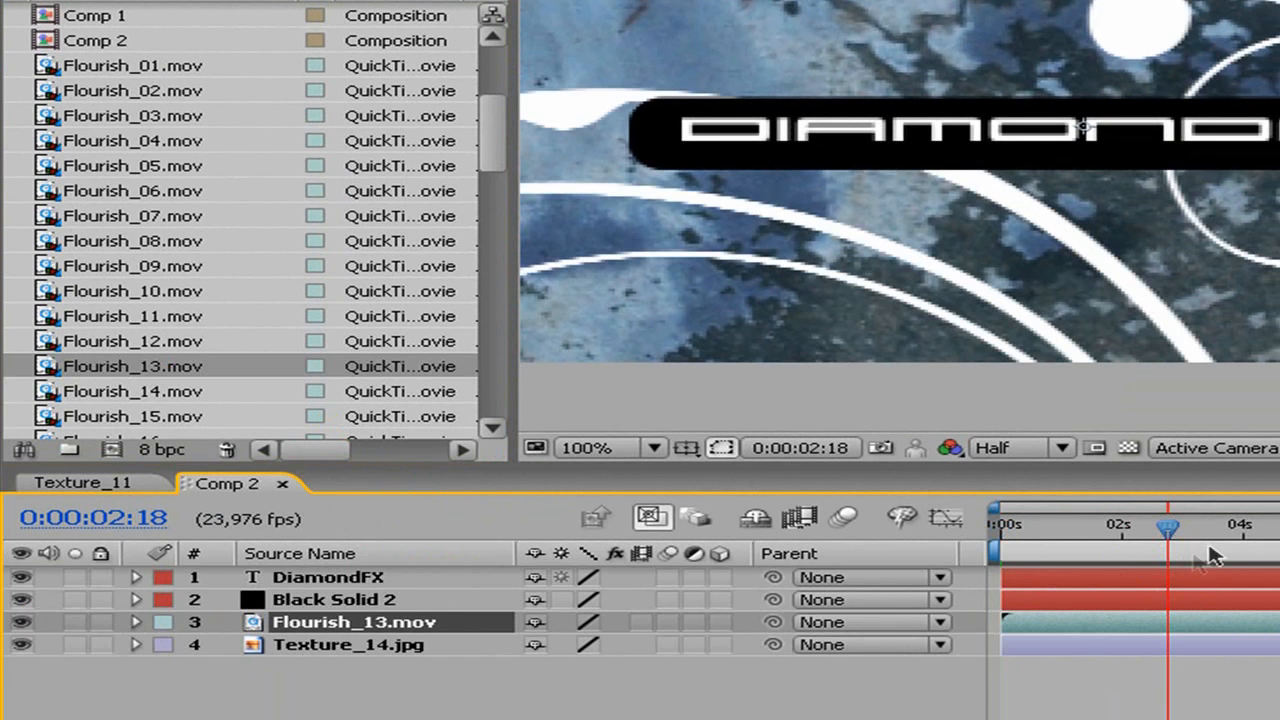
left_click(136, 625)
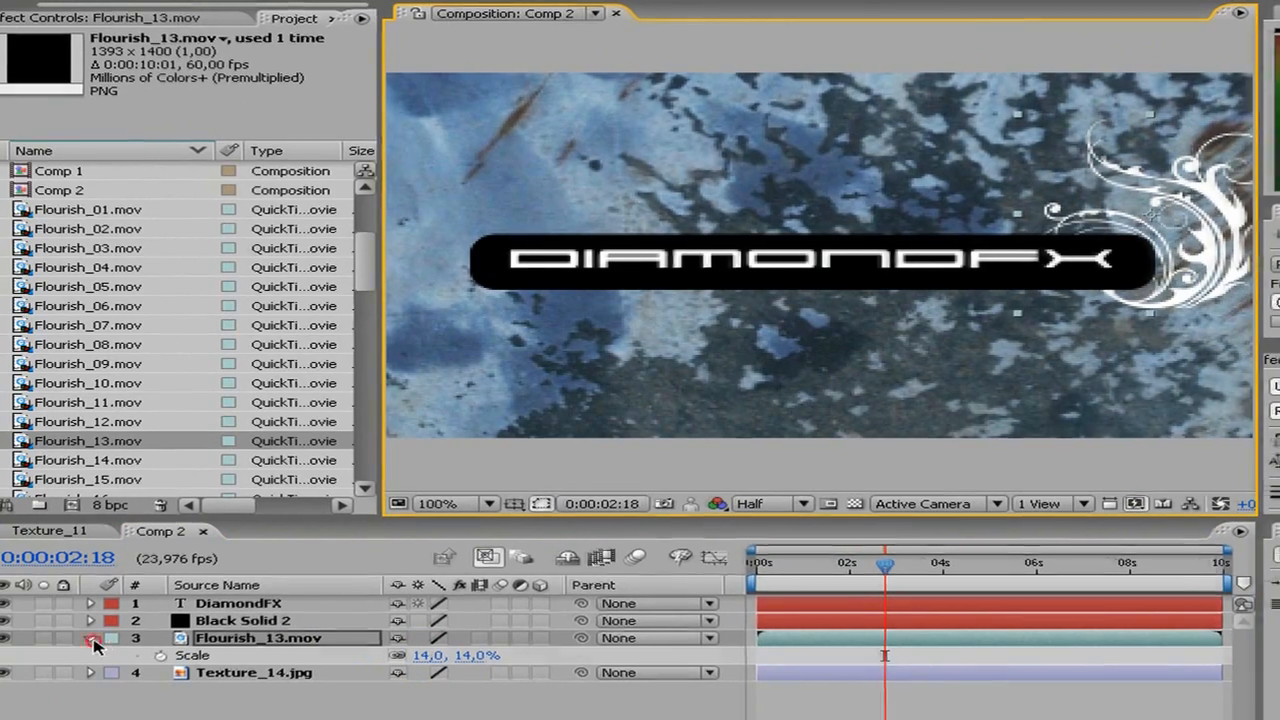
left_click(211, 37)
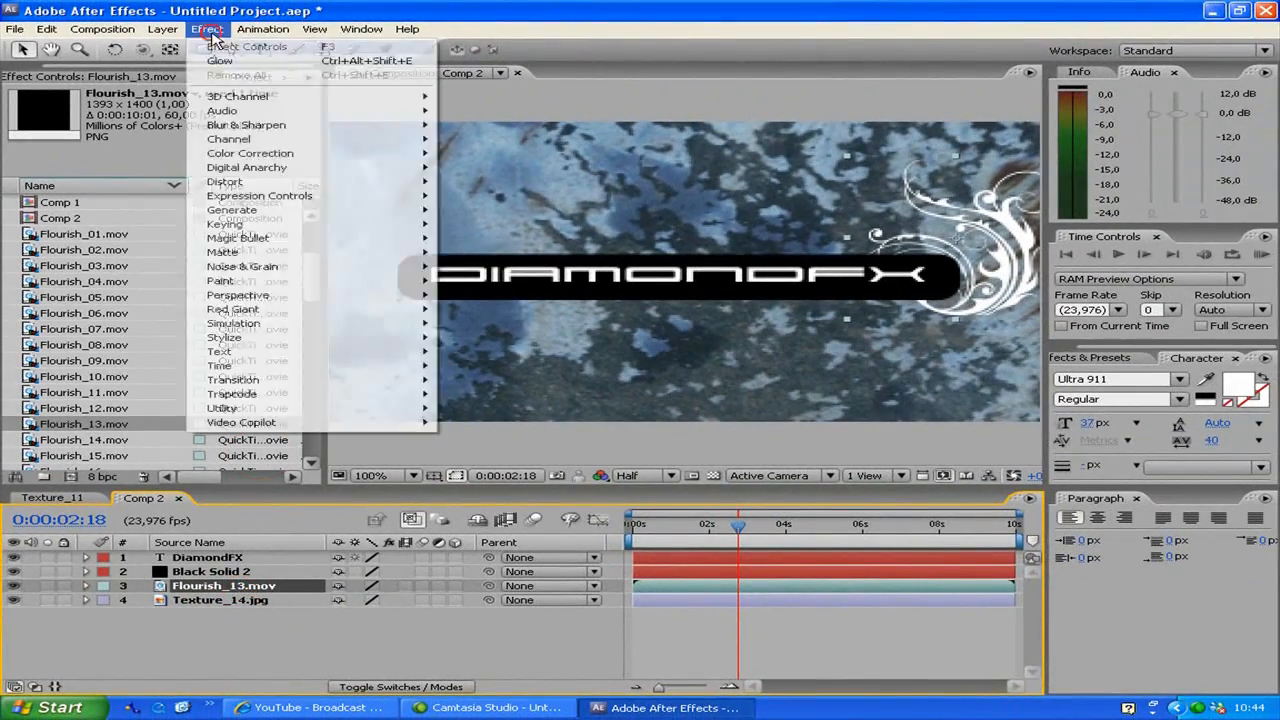
mouse_move(232, 209)
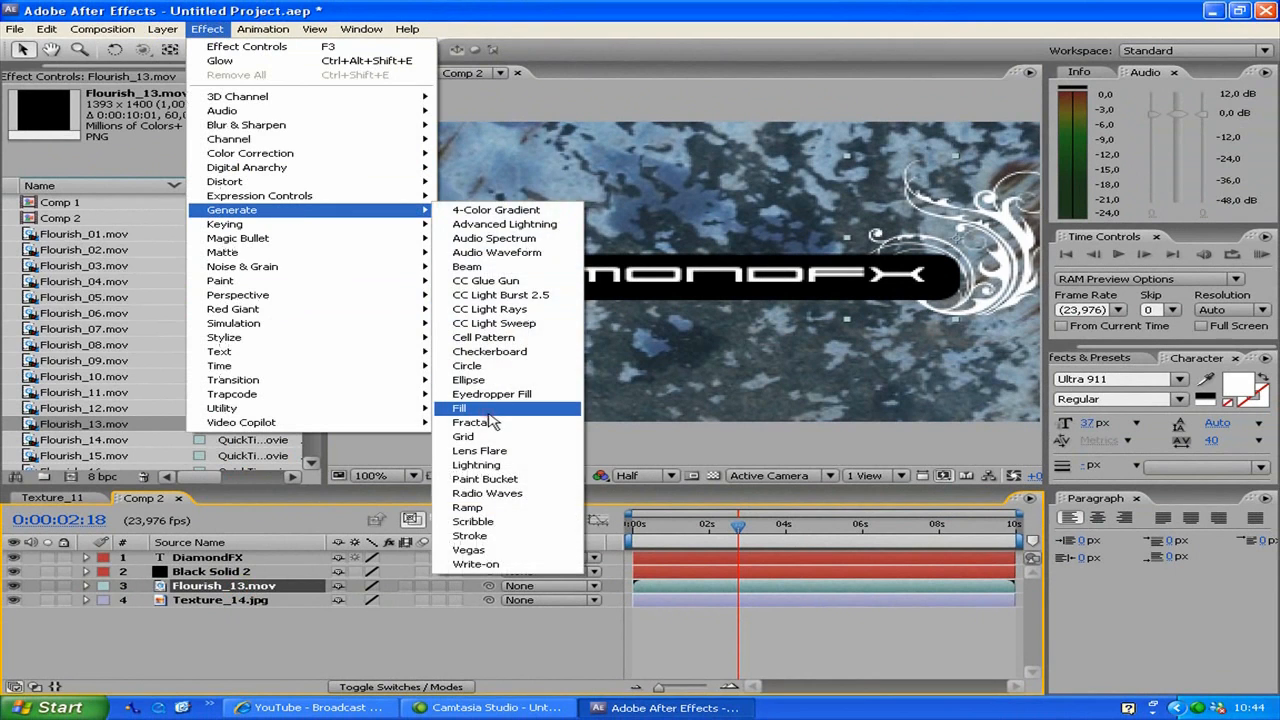
- Apply a Fill effect with colour FFD200 to the flourish
left_click(458, 408)
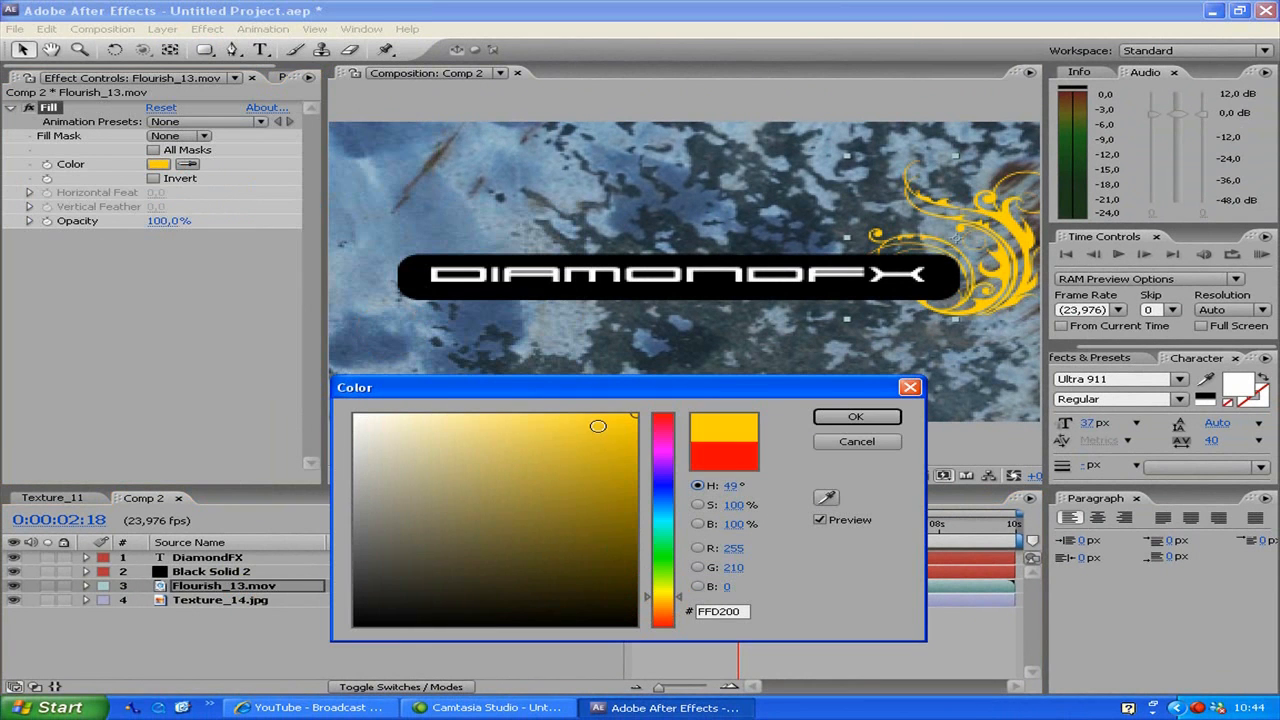
left_click(602, 436)
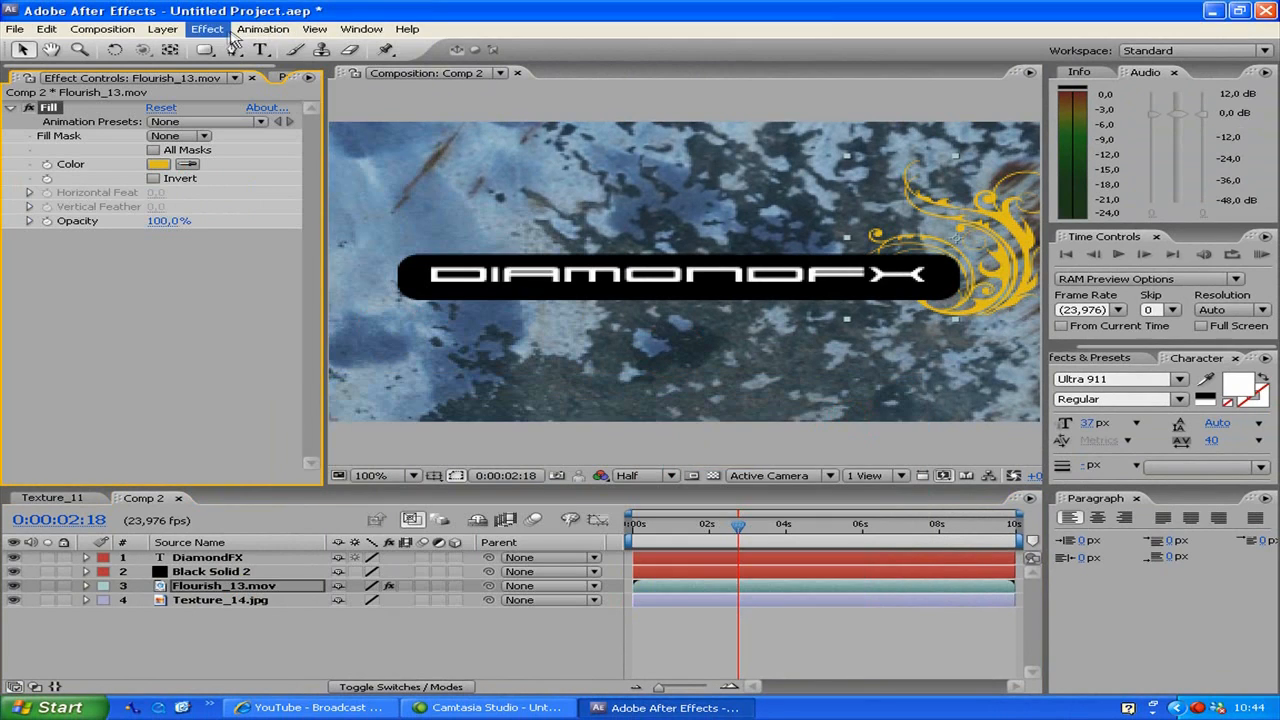
left_click(229, 28)
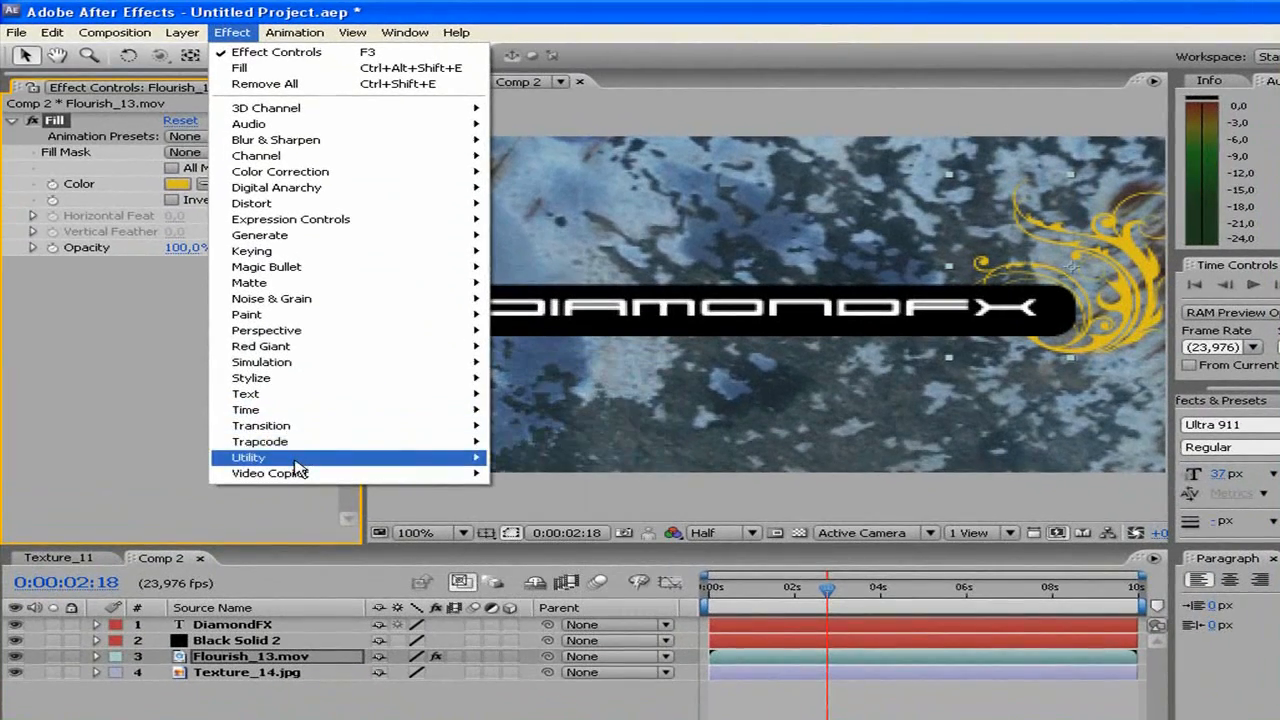
mouse_move(251, 378)
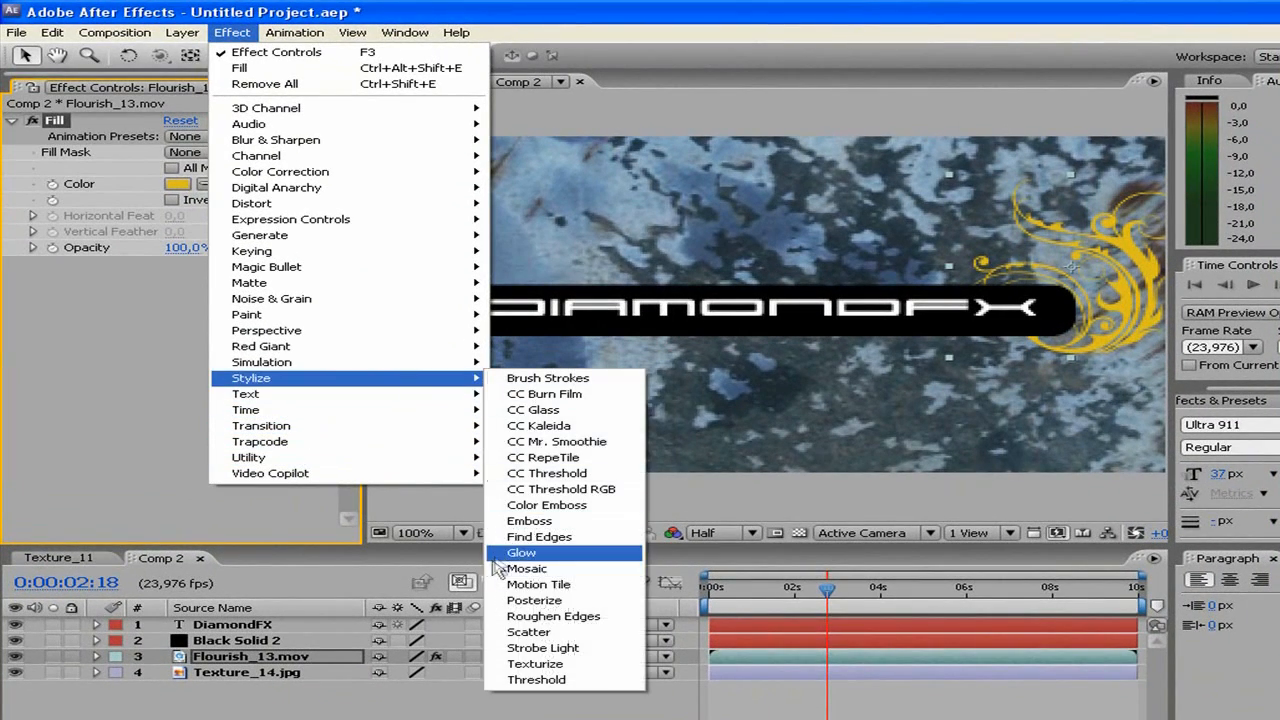
- Add a Glow effect to the flourish and deepen its fill to CAA705
left_click(521, 552)
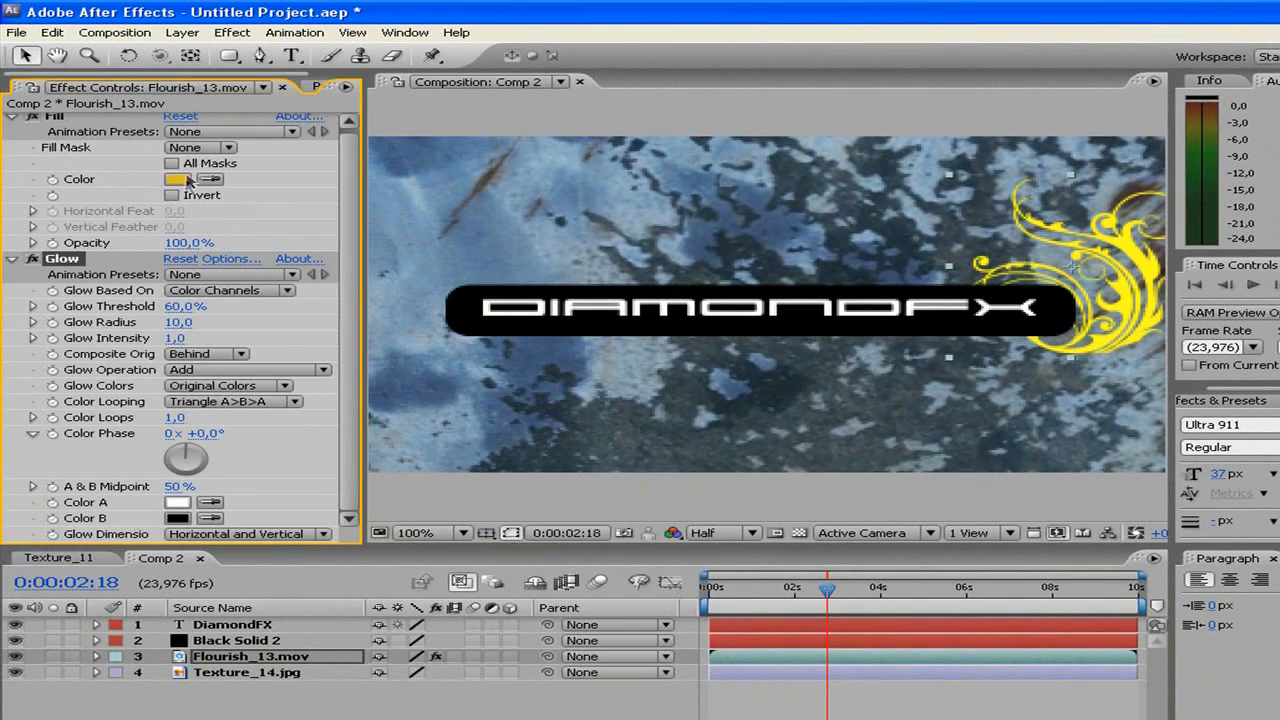
left_click(178, 179)
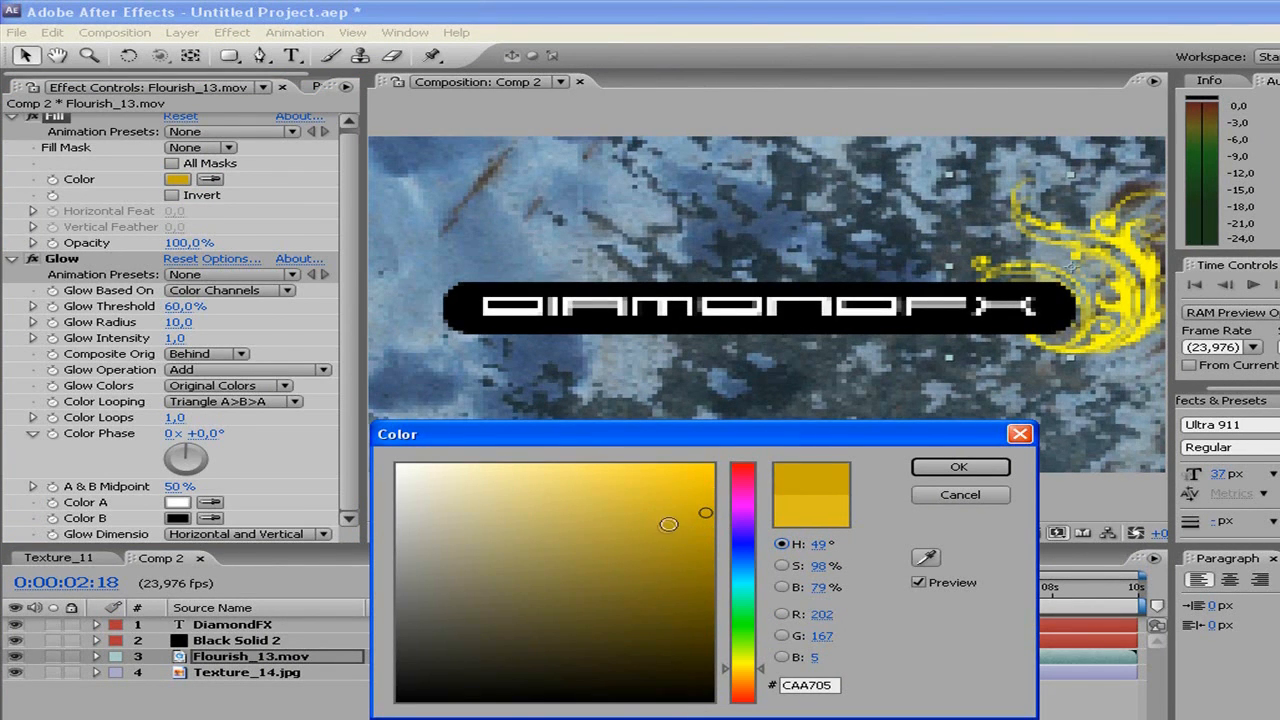
left_click(960, 467)
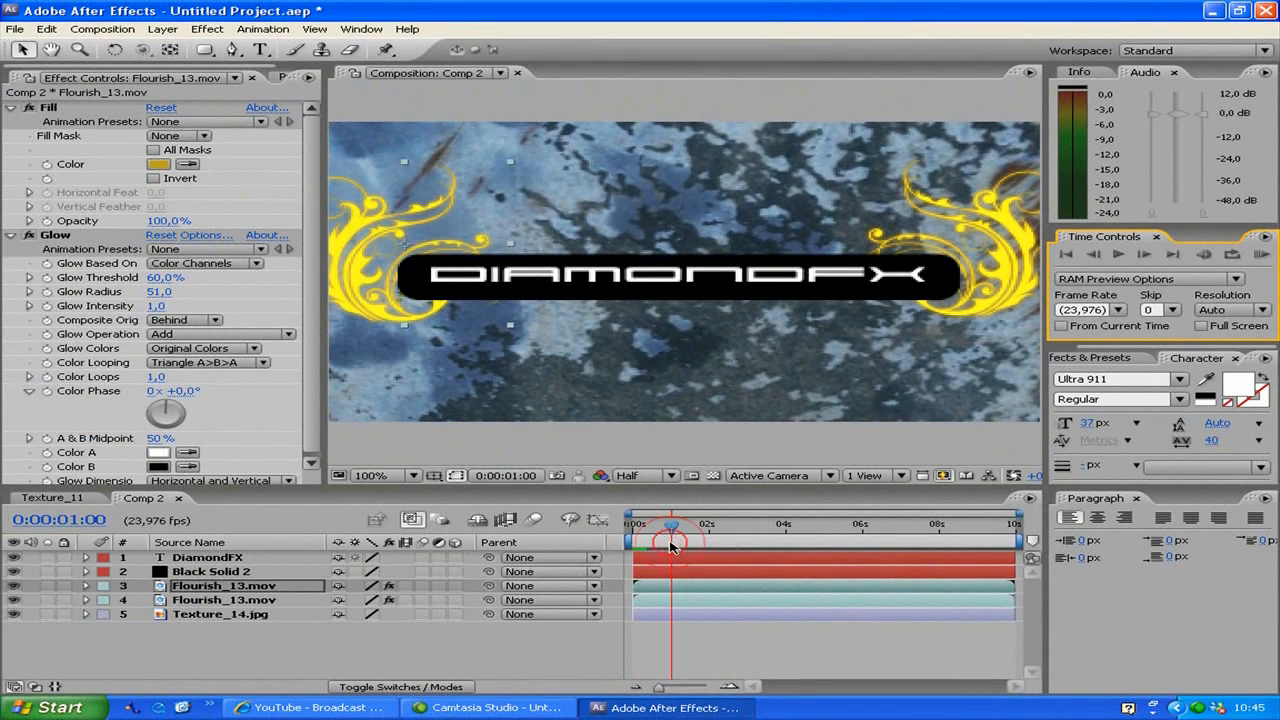
- Scrub the time ruler to preview the glowing flourishes growing
left_click_drag(671, 523, 677, 523)
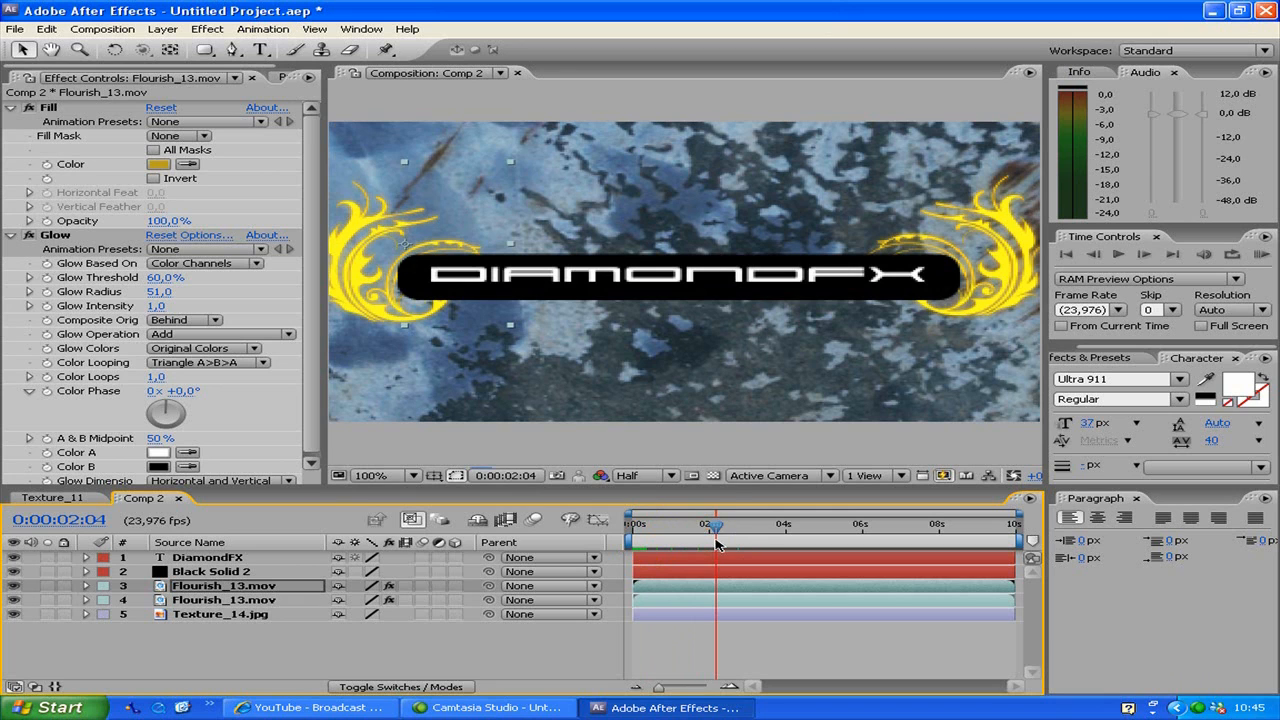
left_click_drag(715, 523, 778, 523)
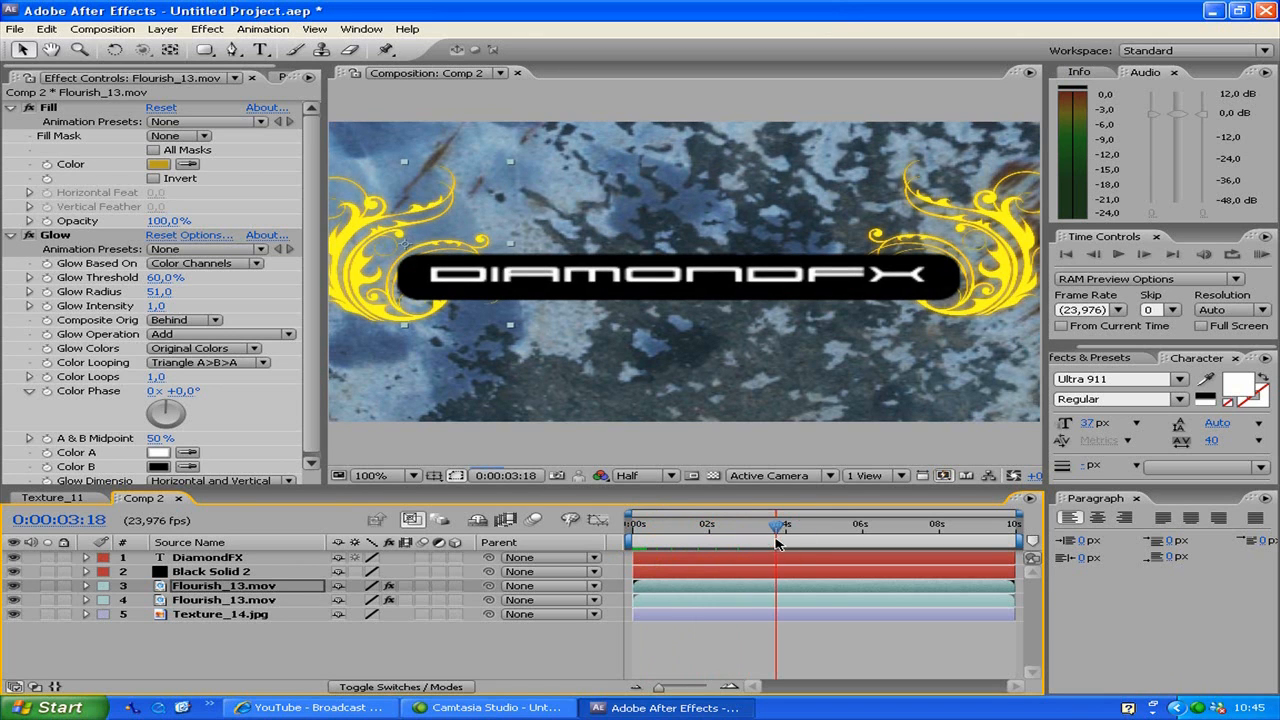
left_click(22, 30)
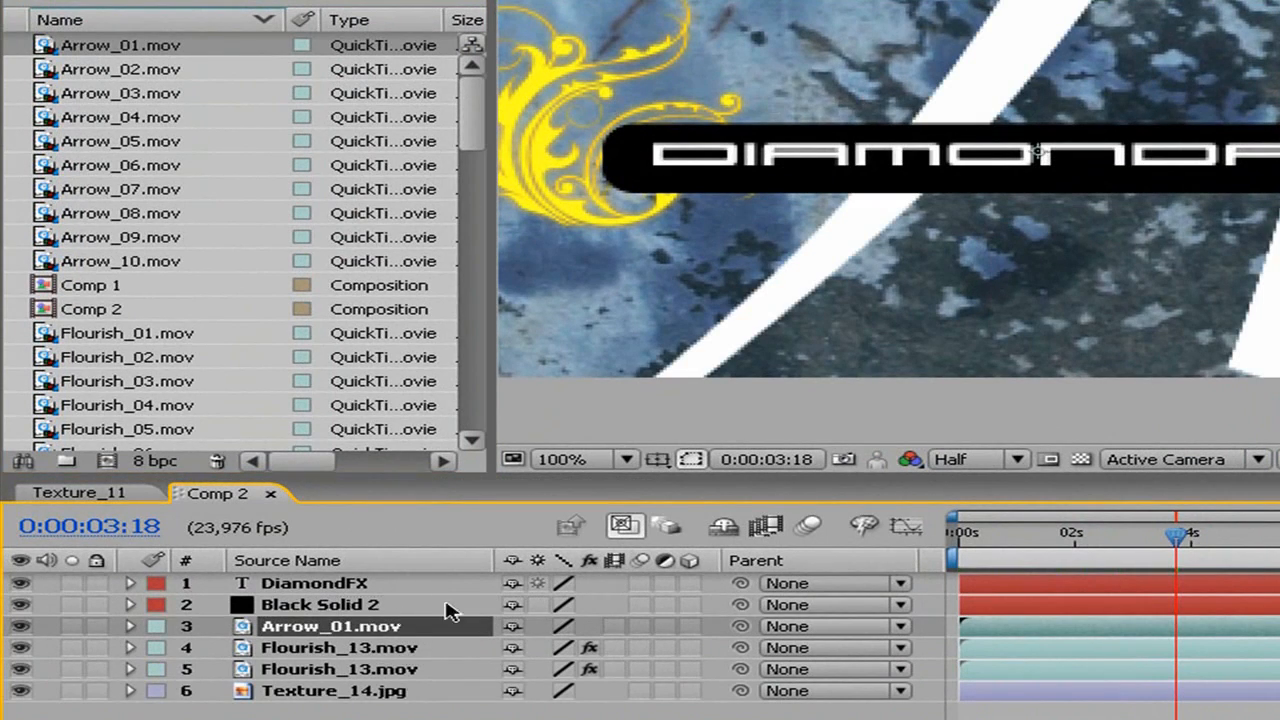
- Give the Arrow_01 layer the Fill and Glow effects at 21% scale
left_click(131, 623)
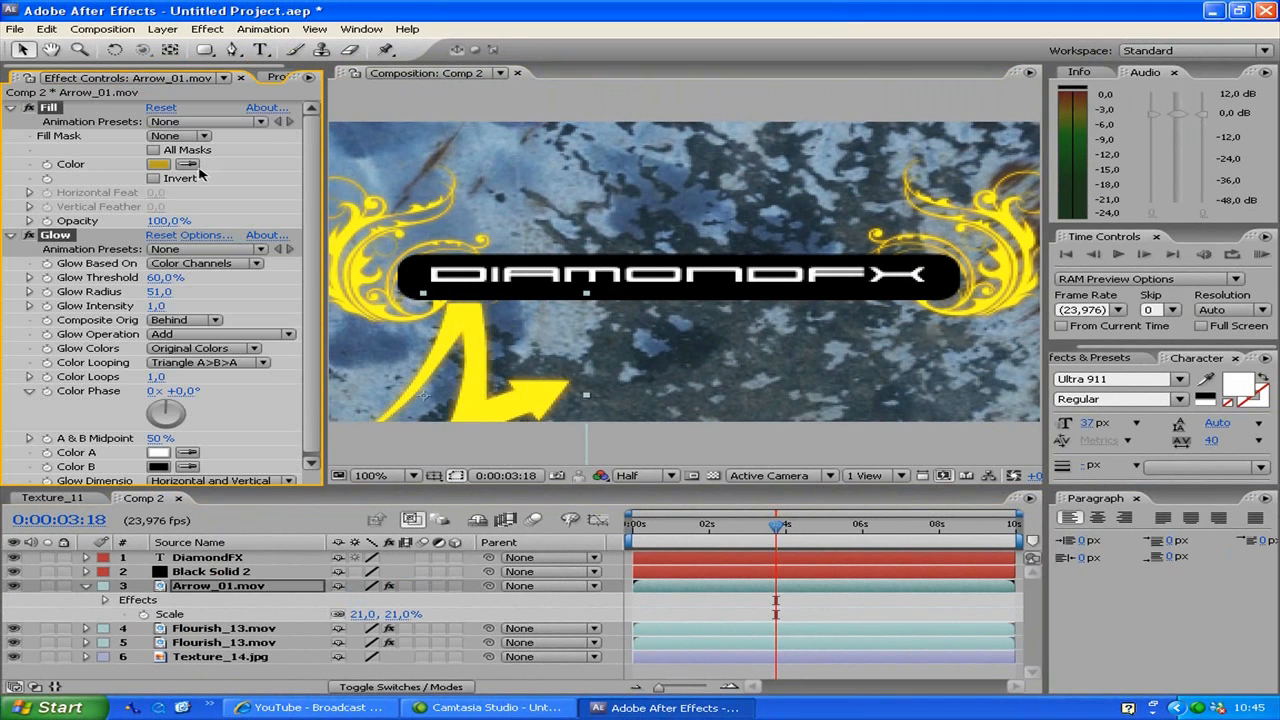
left_click(280, 76)
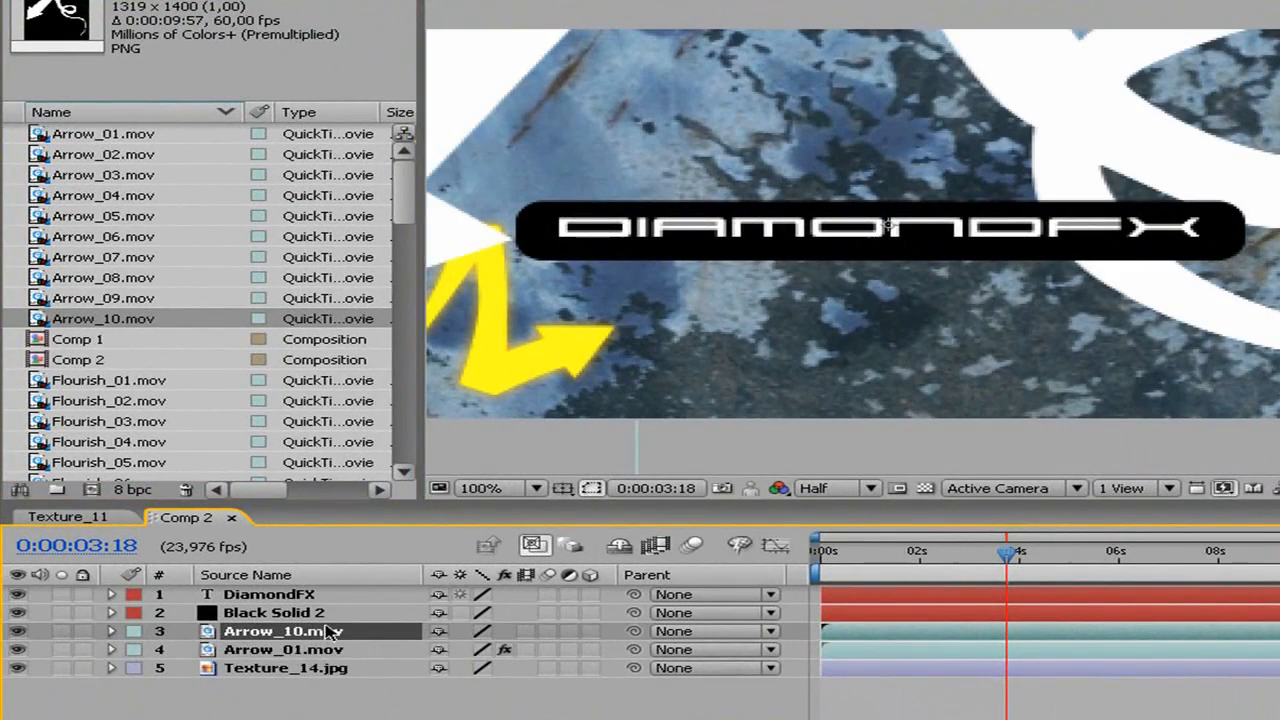
- Select the Arrow_10 layer and scale it down to about 30%
left_click(108, 632)
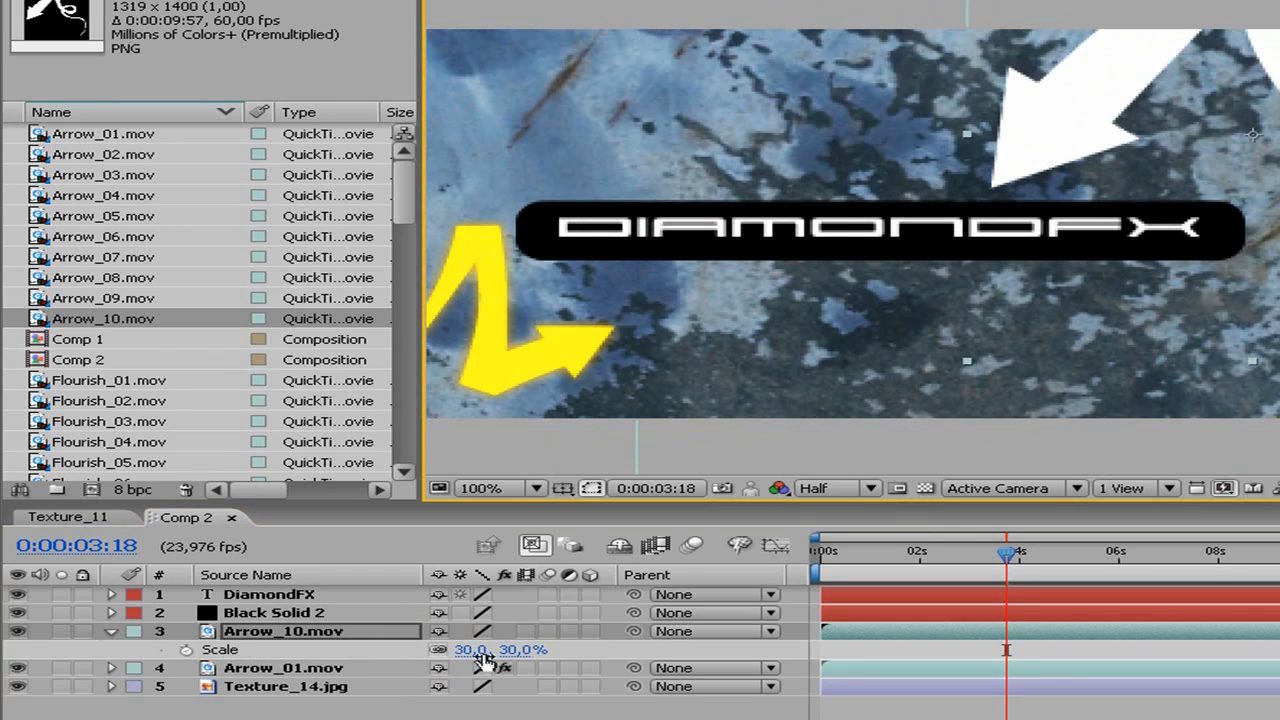
left_click_drag(485, 649, 460, 649)
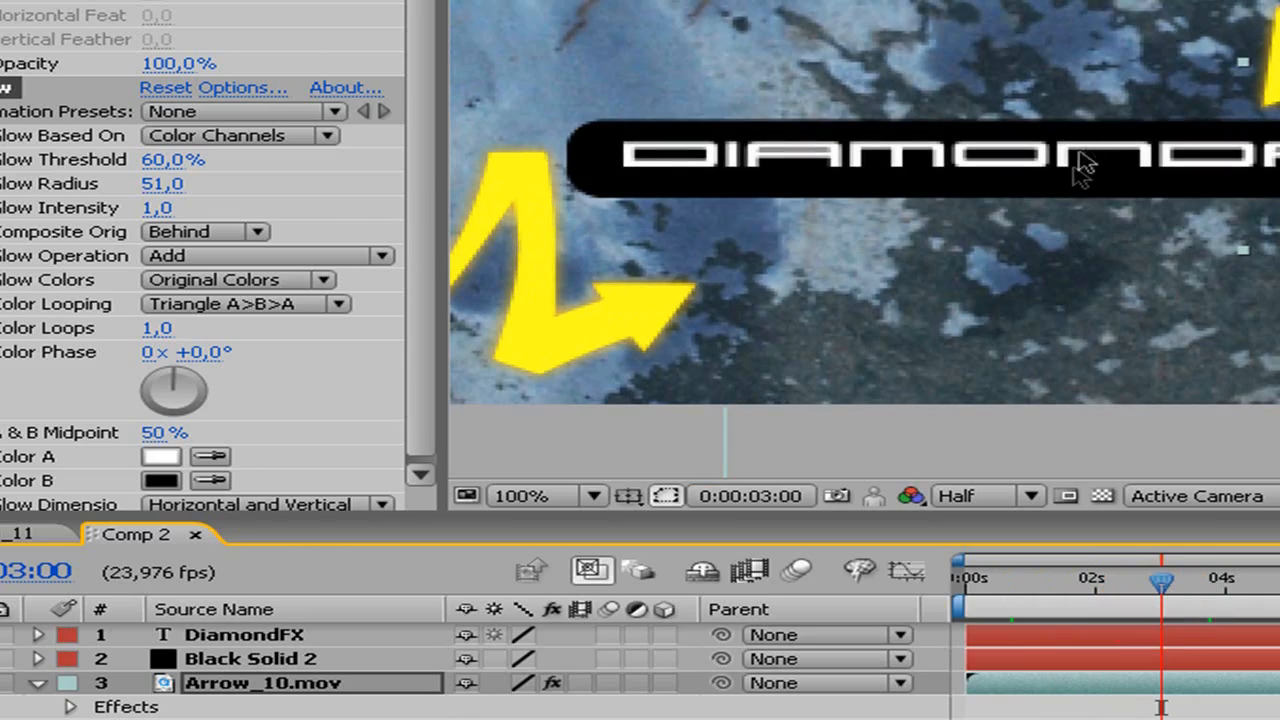
mouse_move(668, 186)
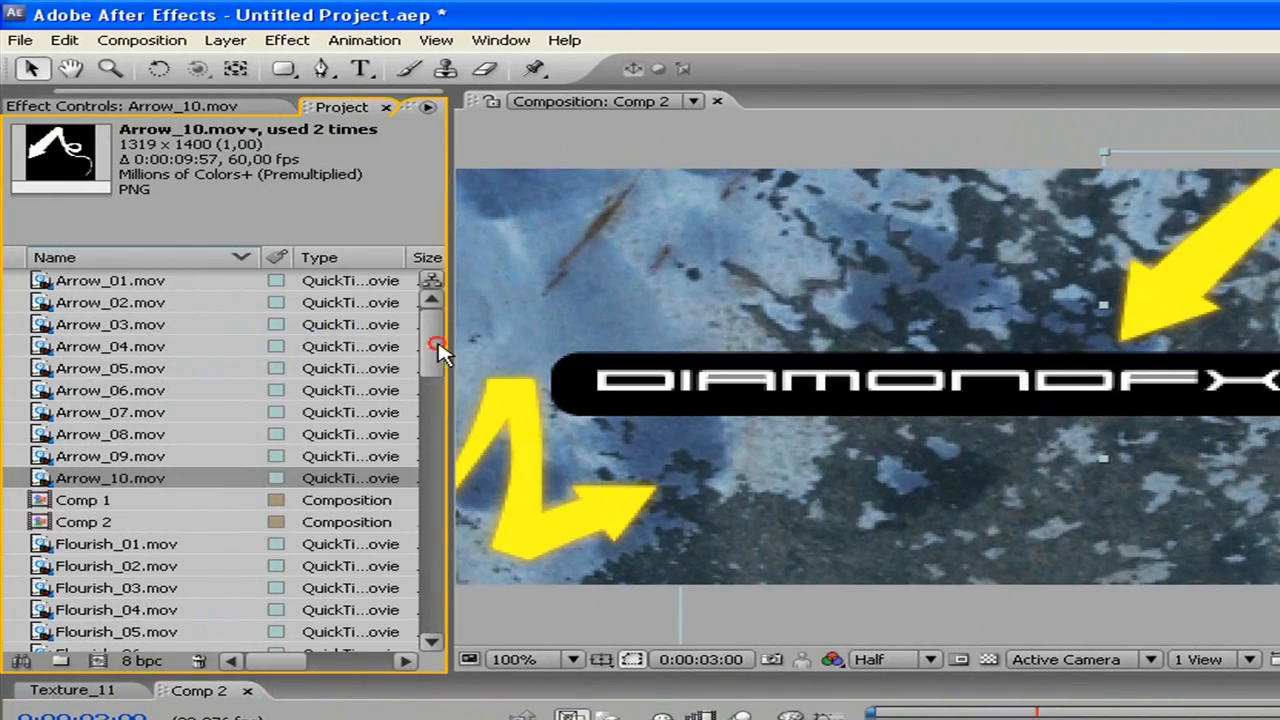
scroll("down", 3)
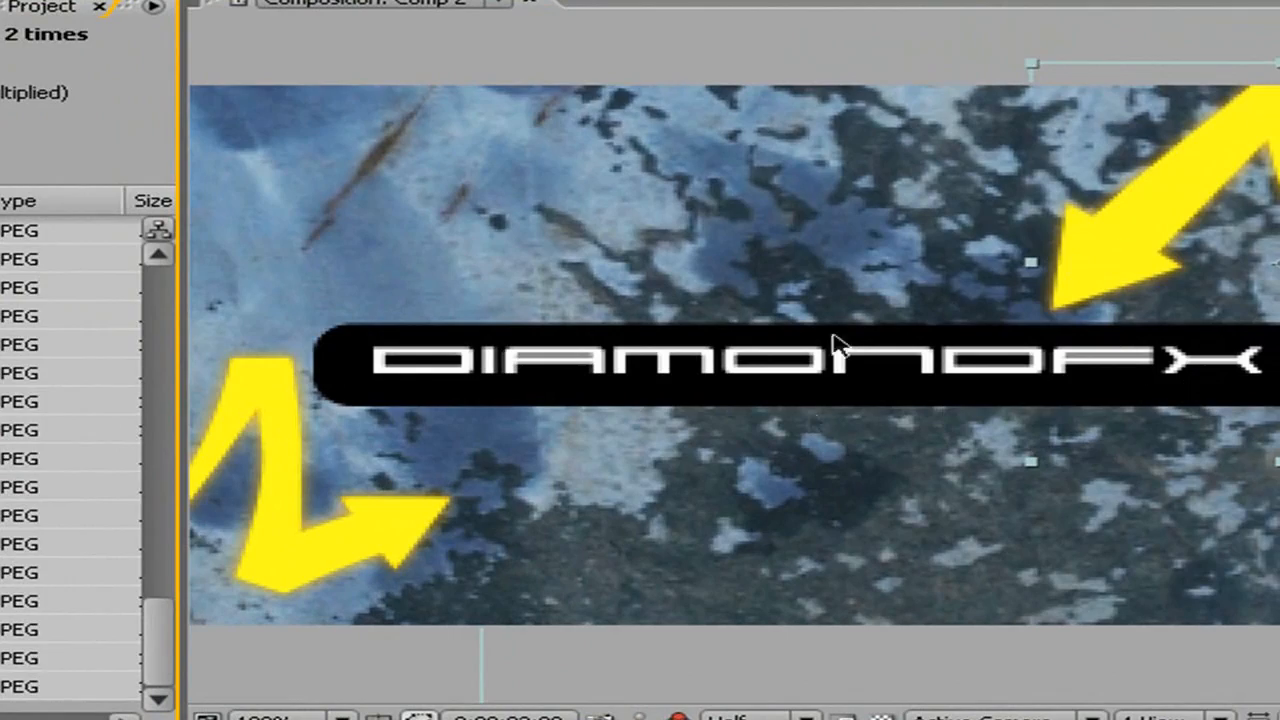
mouse_move(691, 310)
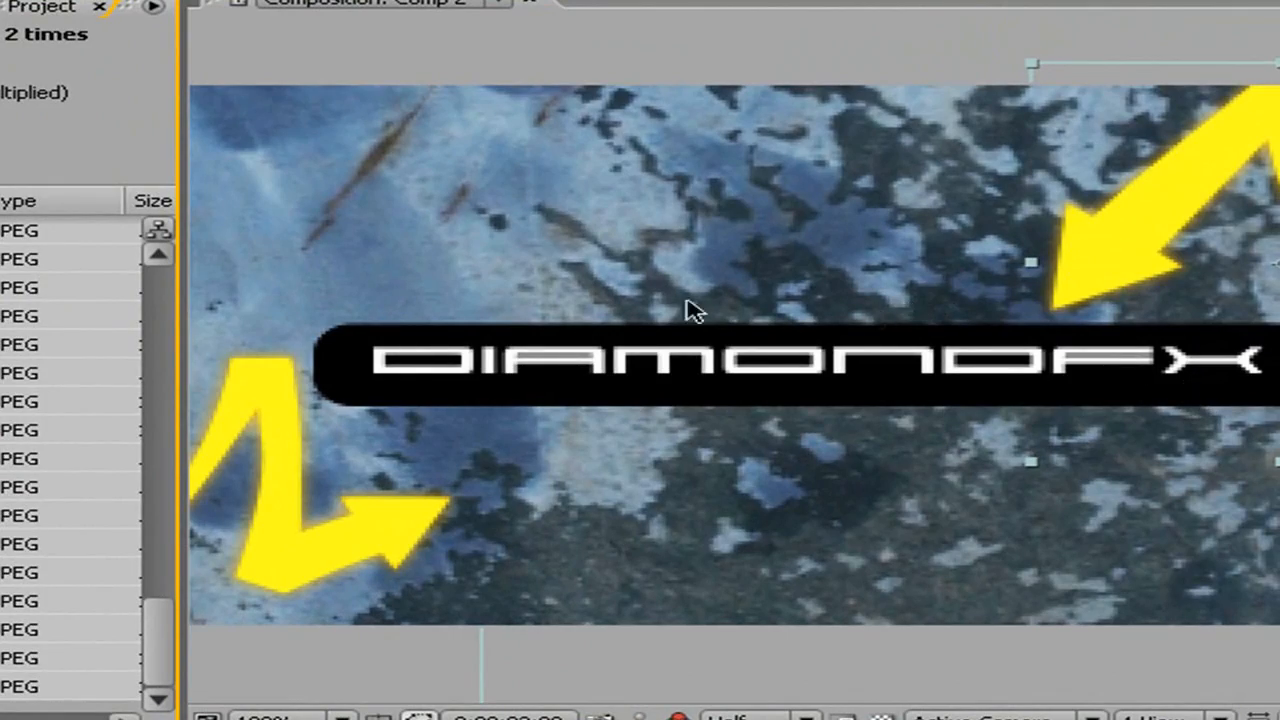